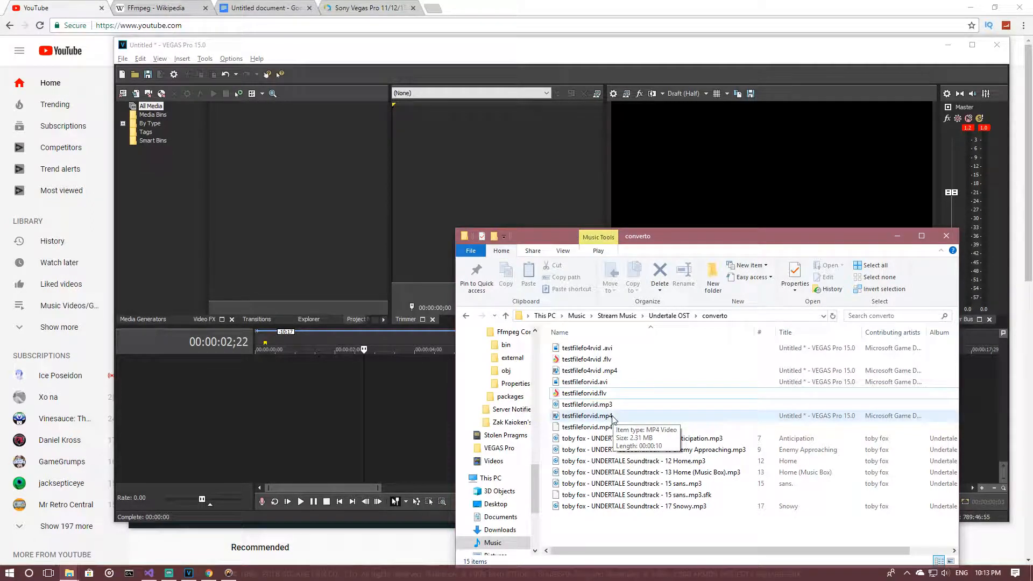
Import the test MP4 video from converto into the VEGAS Pro timeline and Project Media
{"action": "left_click", "coordinate": [586, 416]}
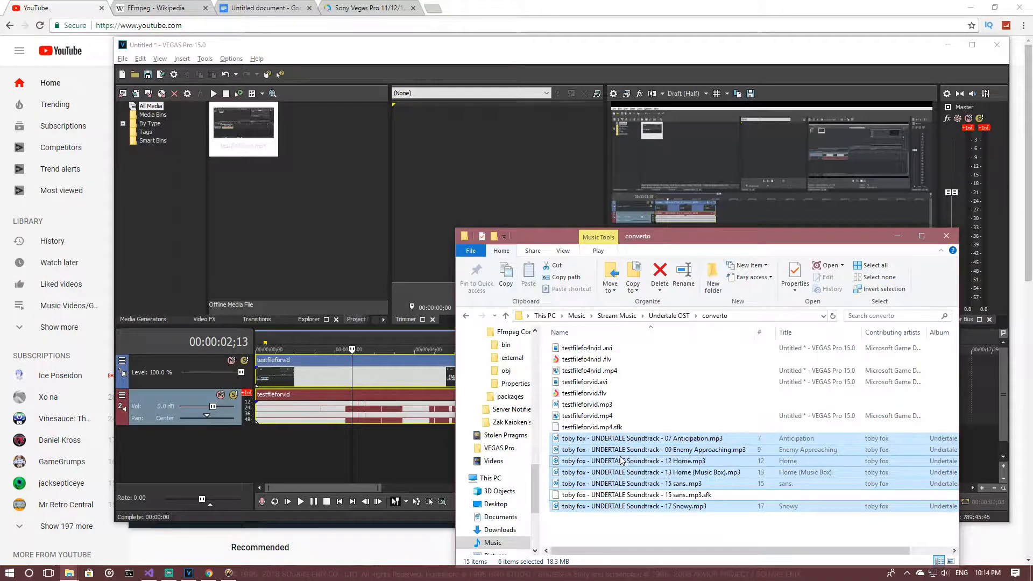
{"action": "mouse_move", "coordinate": [634, 461]}
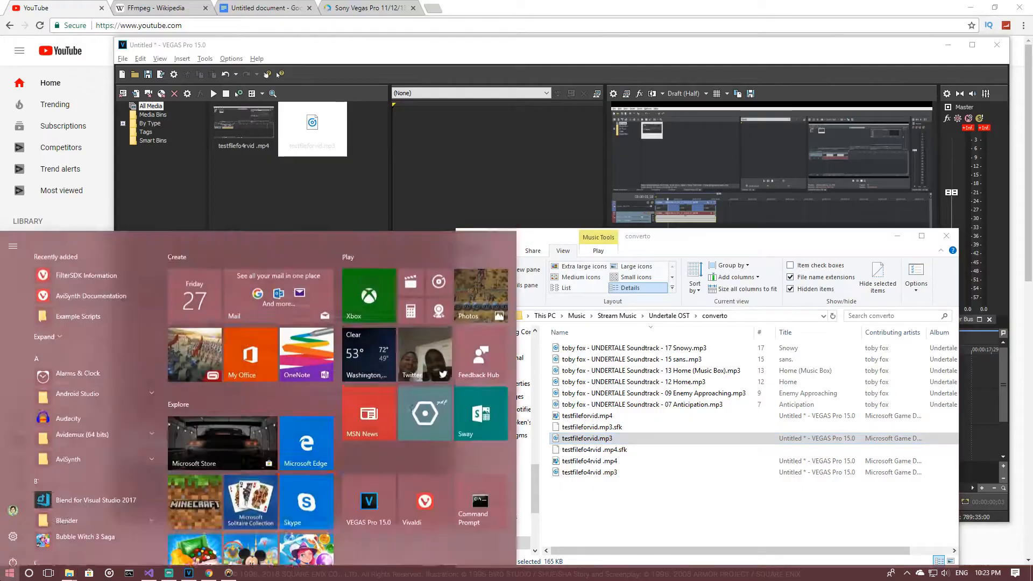
Launch Audacity from Start and load testfilefo4rvid.mp4, reaching the Error Importing message
{"action": "type", "text": "acou"}
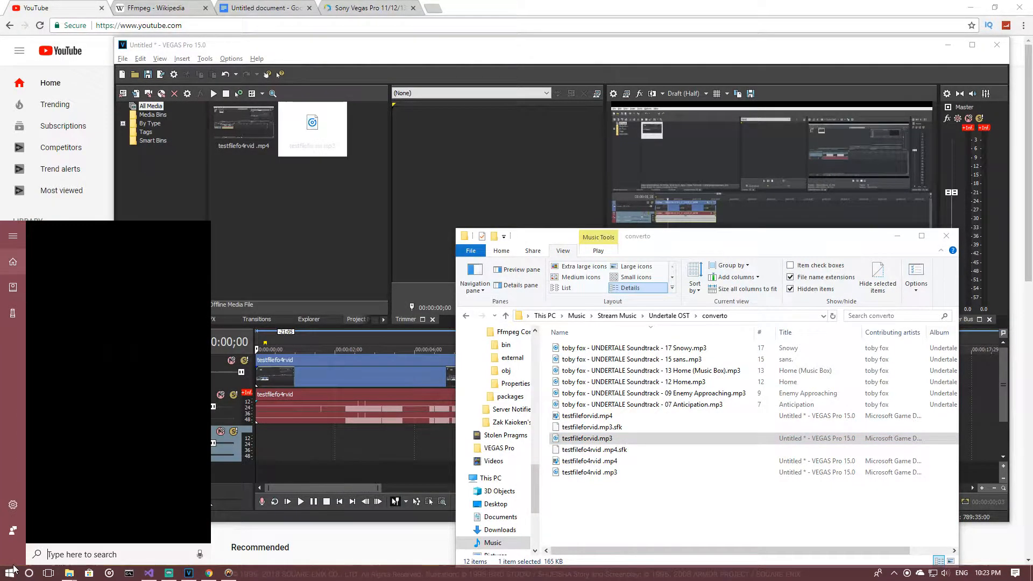
{"action": "type", "text": "a"}
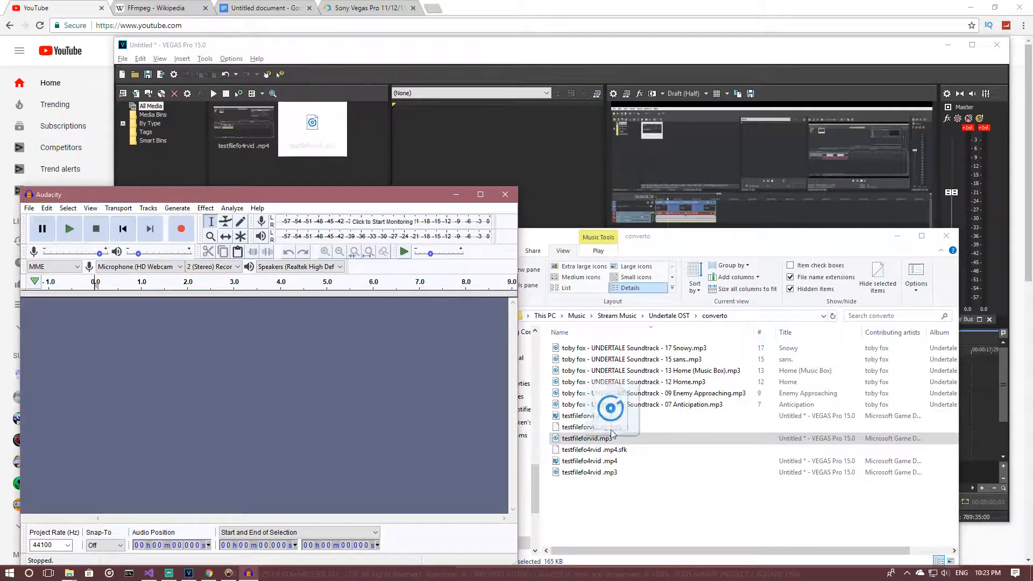
{"action": "left_click", "coordinate": [586, 416]}
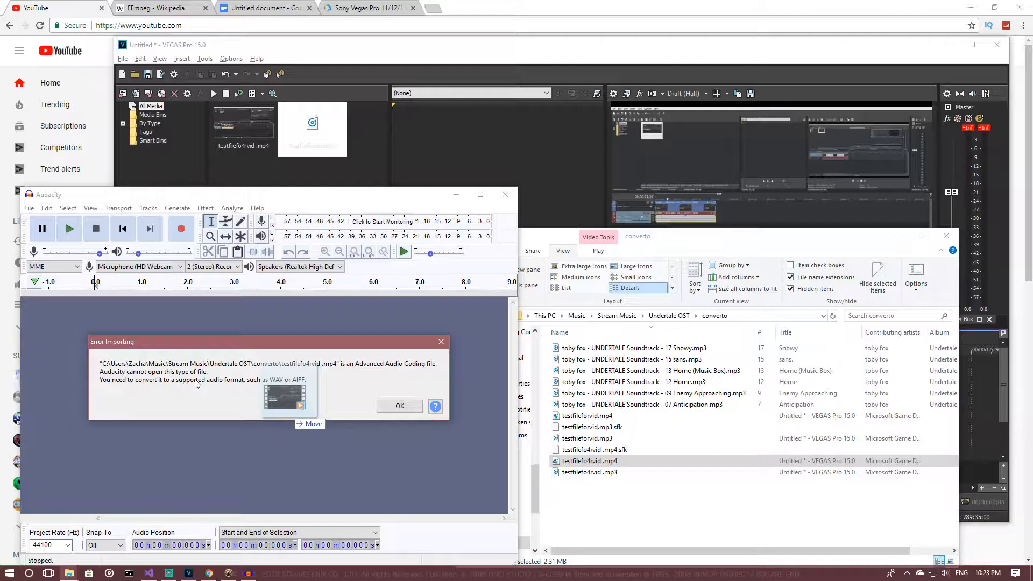
{"action": "mouse_move", "coordinate": [163, 397]}
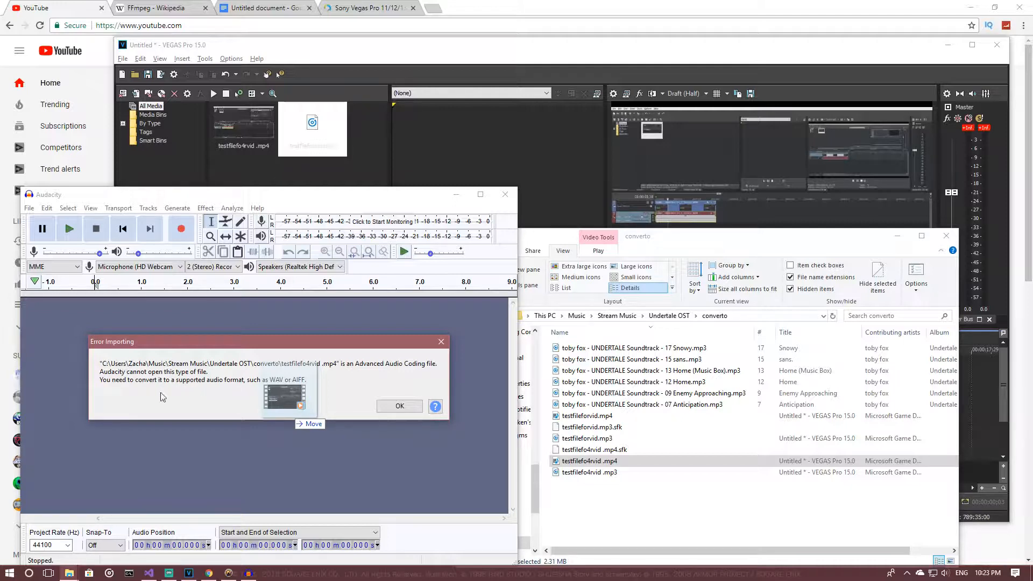
{"action": "mouse_move", "coordinate": [167, 390]}
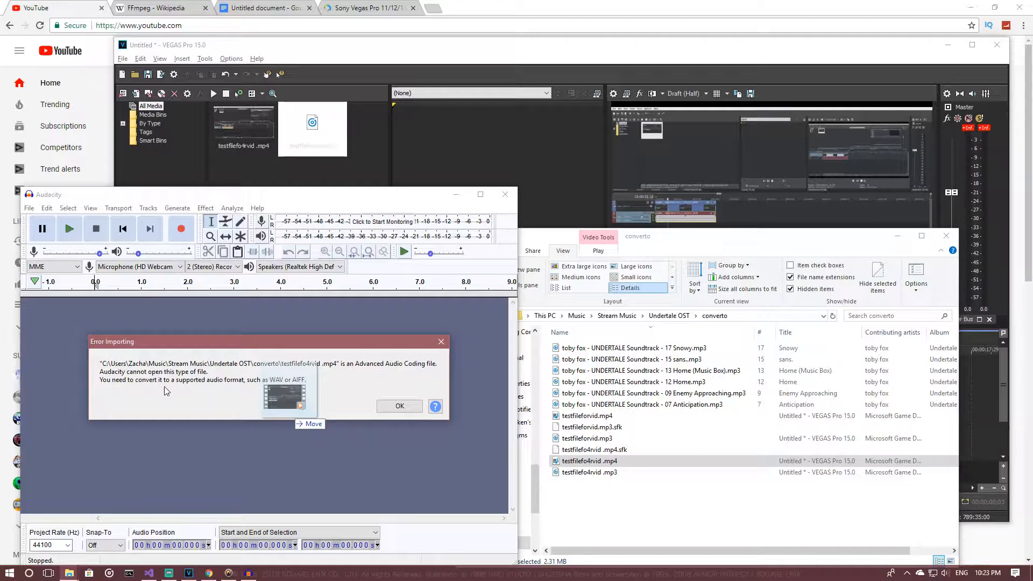
{"action": "mouse_move", "coordinate": [234, 389]}
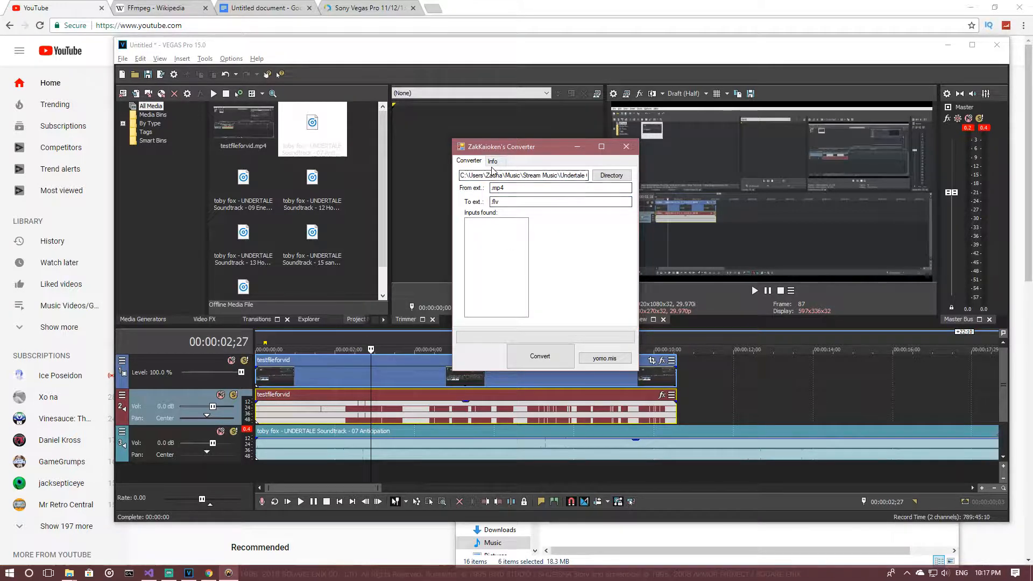
Show the converter's Info text describing its purpose and supported formats
{"action": "left_click", "coordinate": [492, 160]}
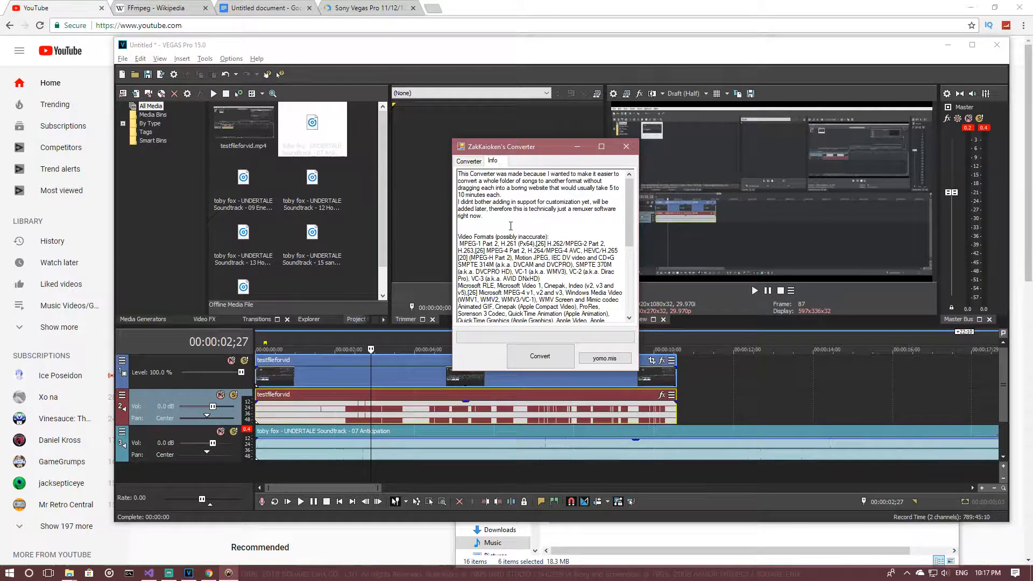
{"action": "scroll", "scroll_direction": "down", "scroll_amount": 3}
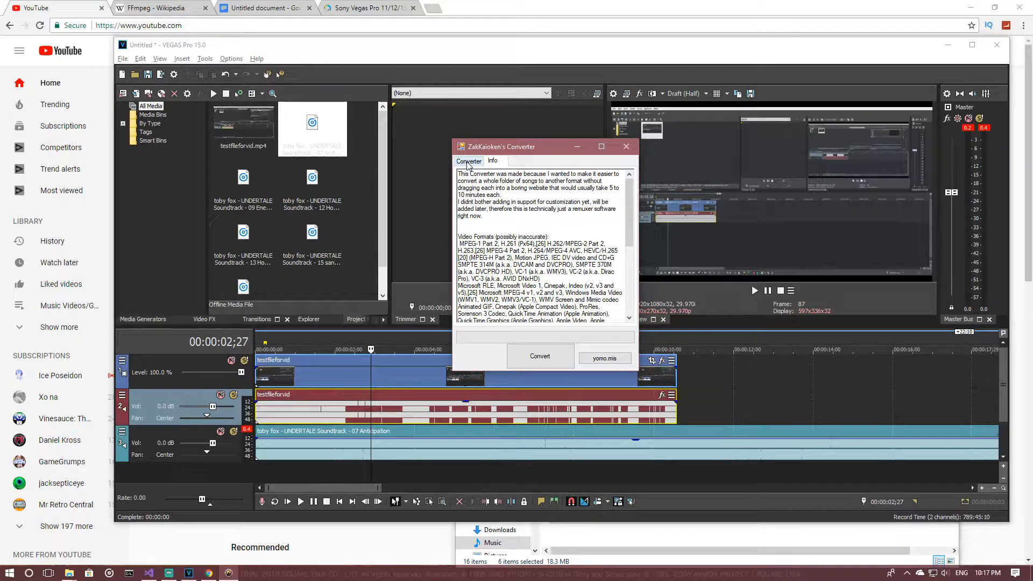
Return to the Converter settings and bring the converto folder of MP4s and MP3s to the front
{"action": "left_click", "coordinate": [468, 163]}
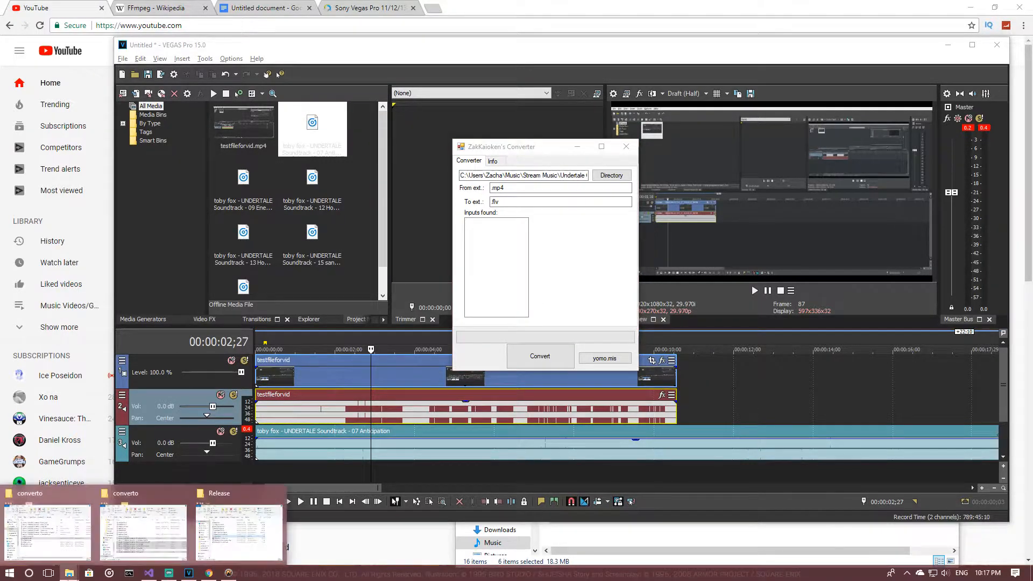
{"action": "left_click", "coordinate": [238, 493]}
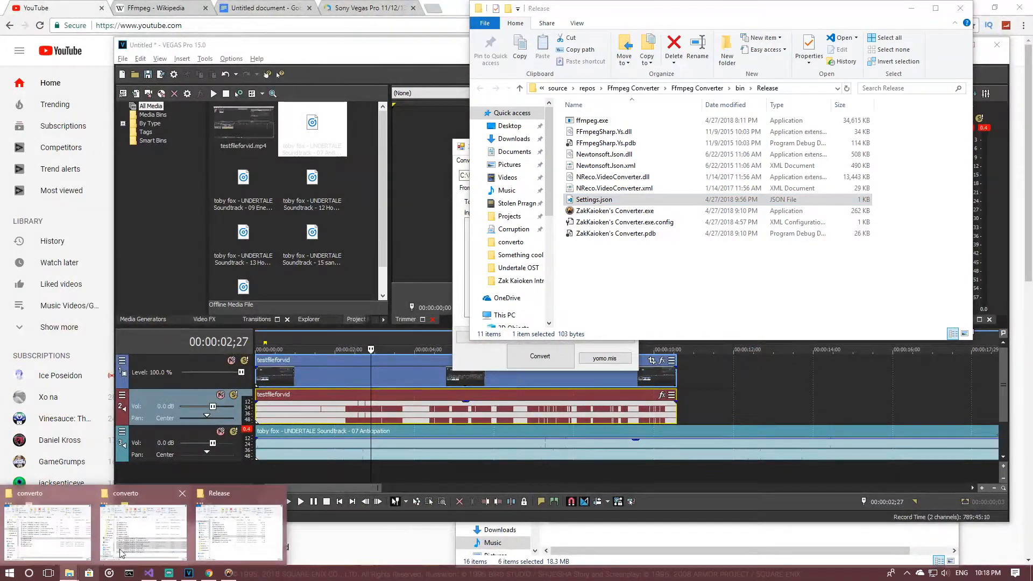
{"action": "left_click", "coordinate": [142, 530]}
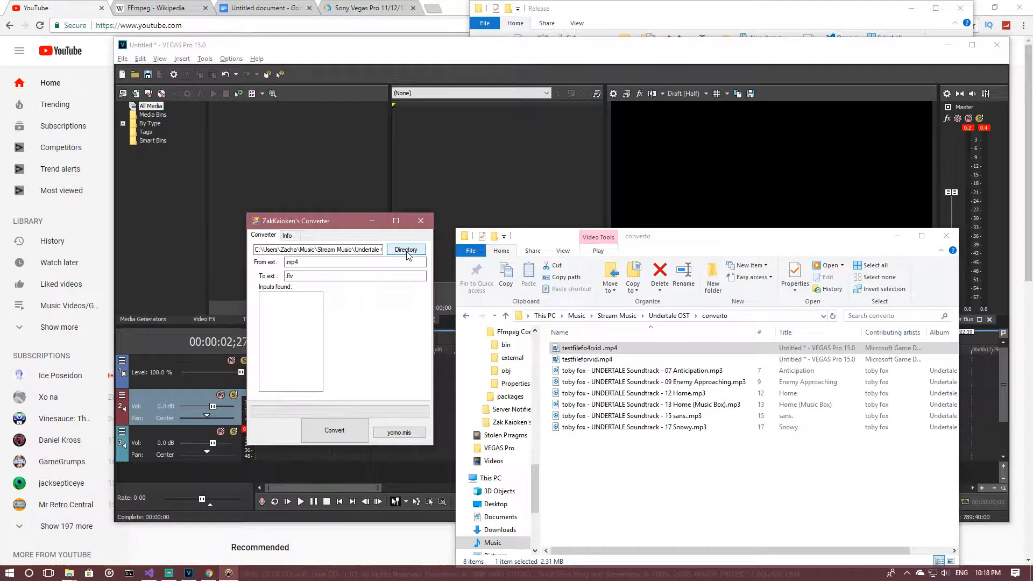
{"action": "left_click", "coordinate": [406, 248]}
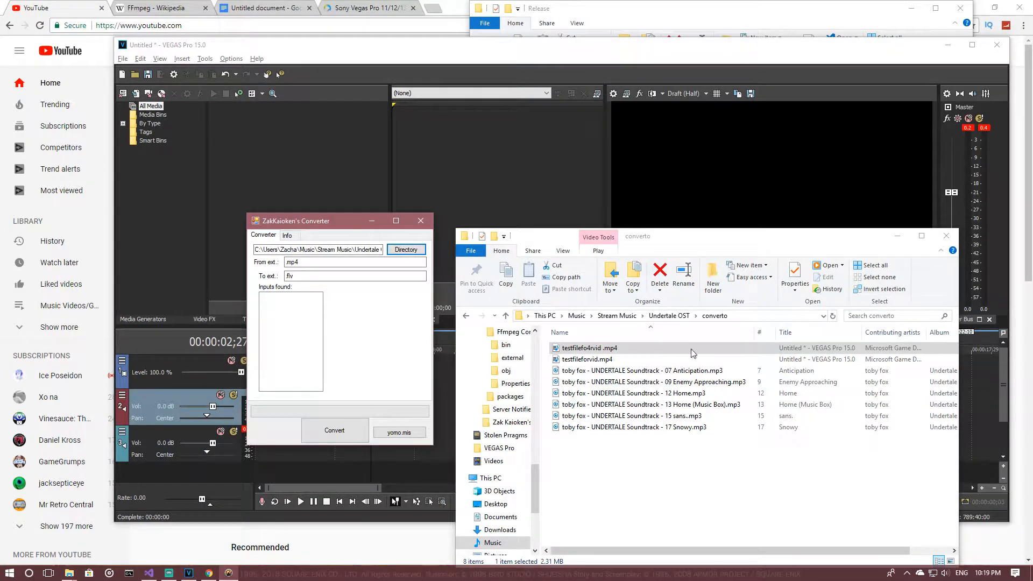
{"action": "left_click", "coordinate": [659, 315]}
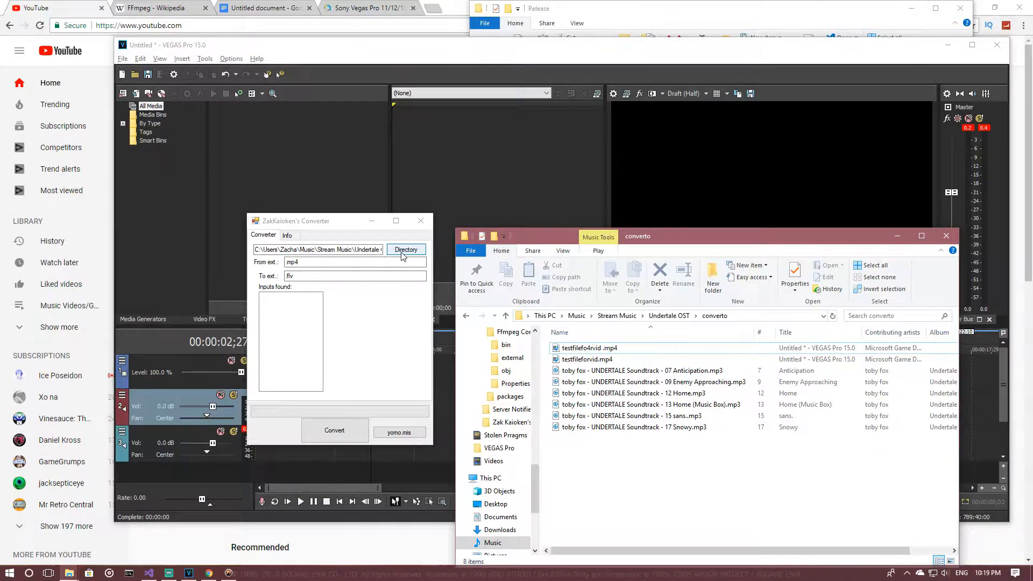
Browse Music > Stream Music > Undertale OST and set converto as the input directory
{"action": "left_click", "coordinate": [406, 249]}
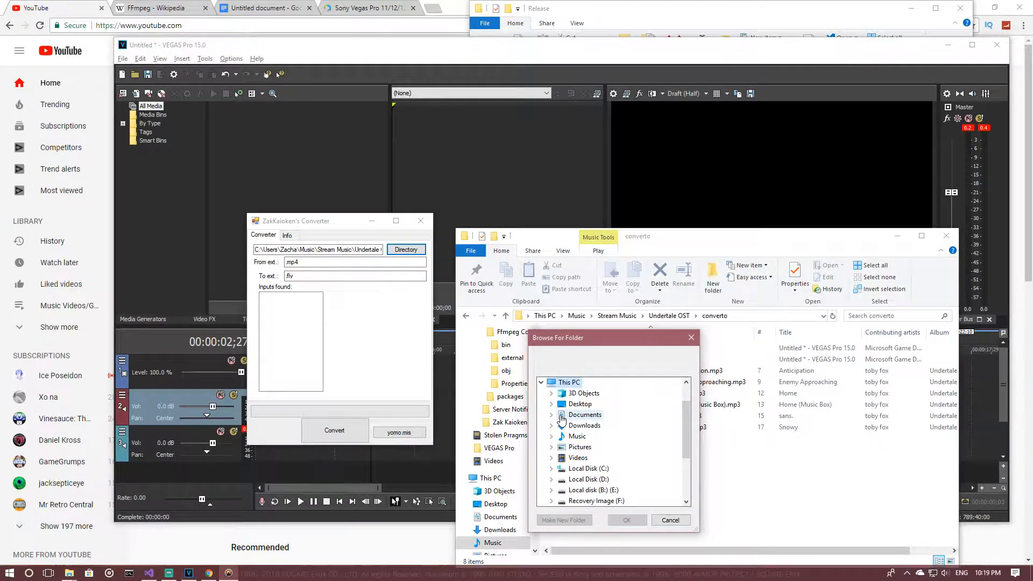
{"action": "left_click", "coordinate": [551, 436]}
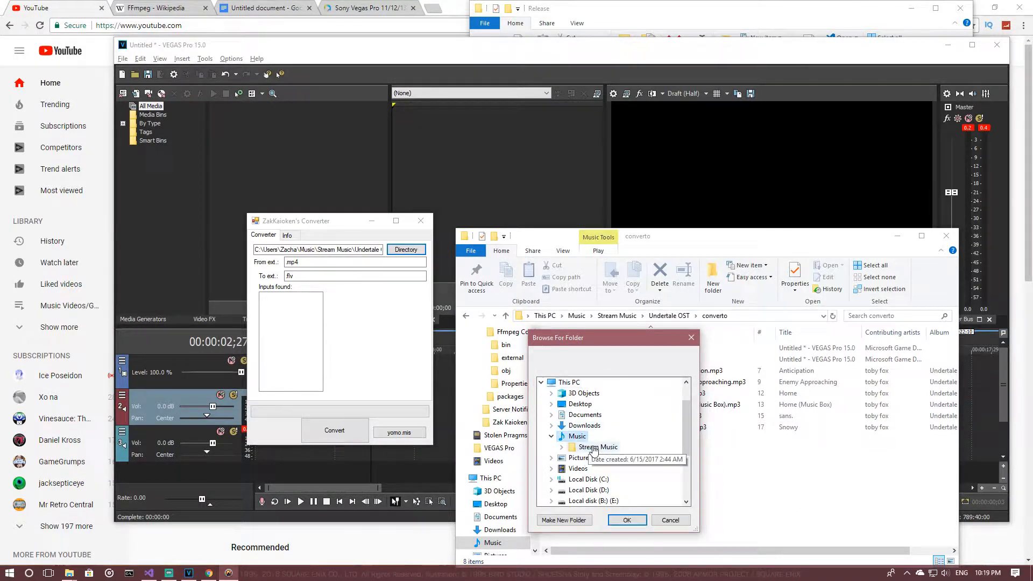
{"action": "left_click", "coordinate": [551, 458]}
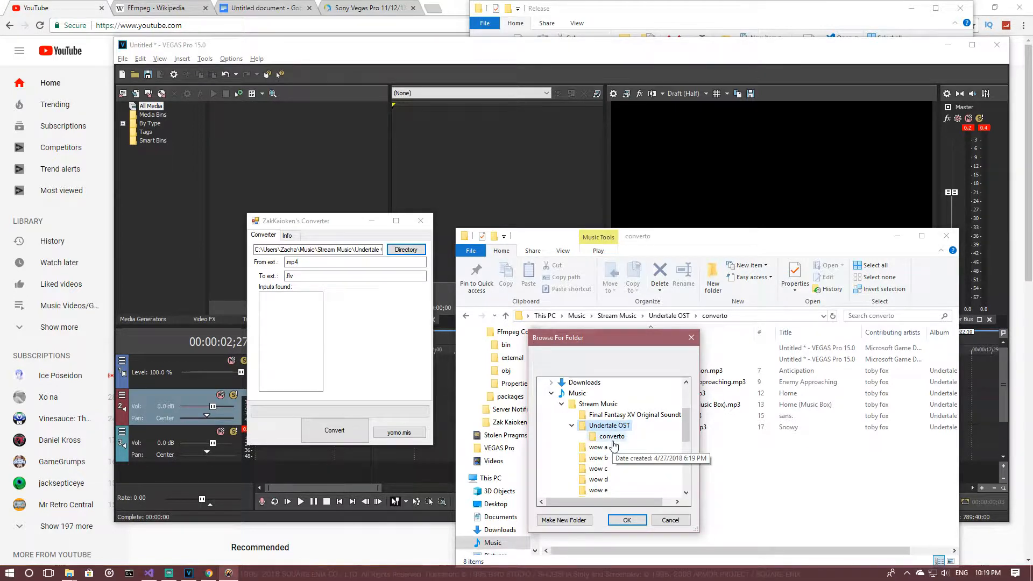
{"action": "left_click", "coordinate": [626, 519]}
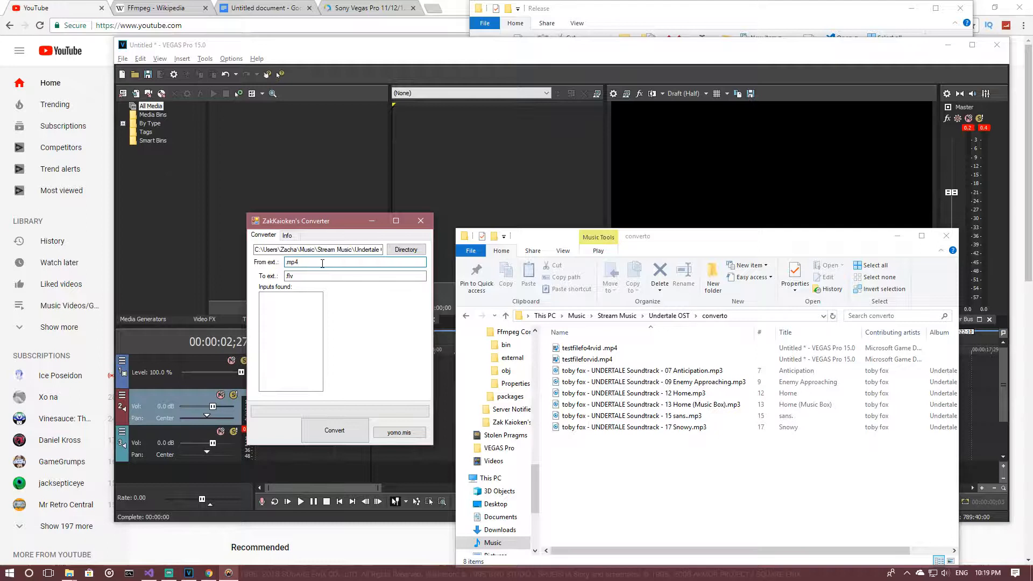
Switch from the converter to the File Explorer window listing the converto files
{"action": "left_click", "coordinate": [590, 348]}
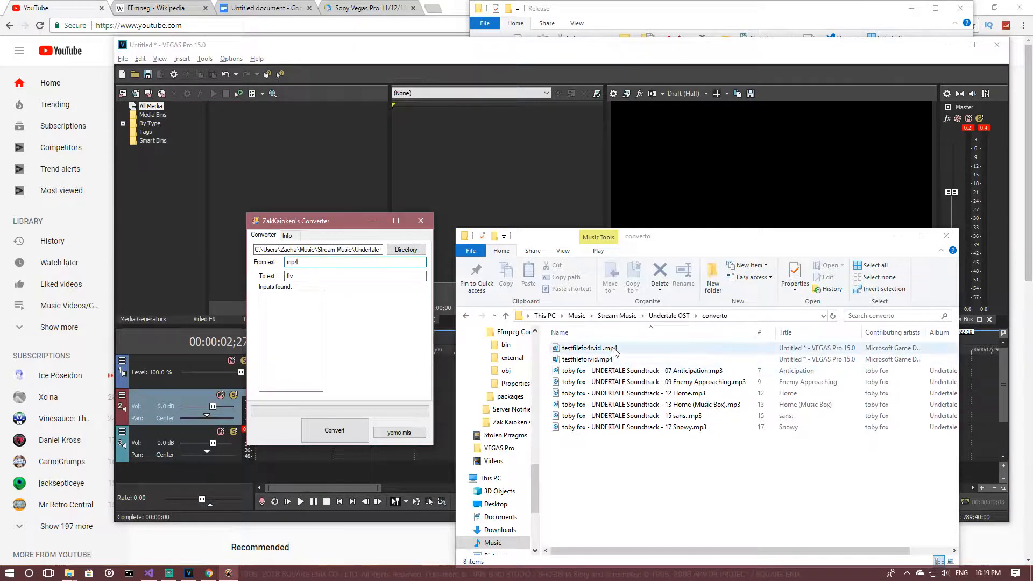
{"action": "left_click", "coordinate": [588, 348]}
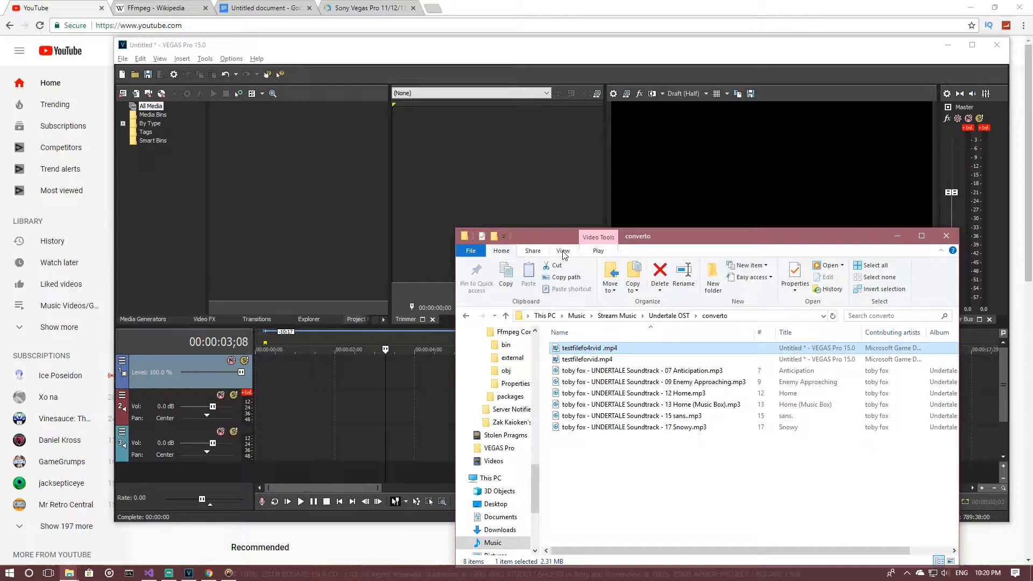
Show file name extensions for the converto MP3s and MP4s and bring the converter back
{"action": "left_click", "coordinate": [563, 251]}
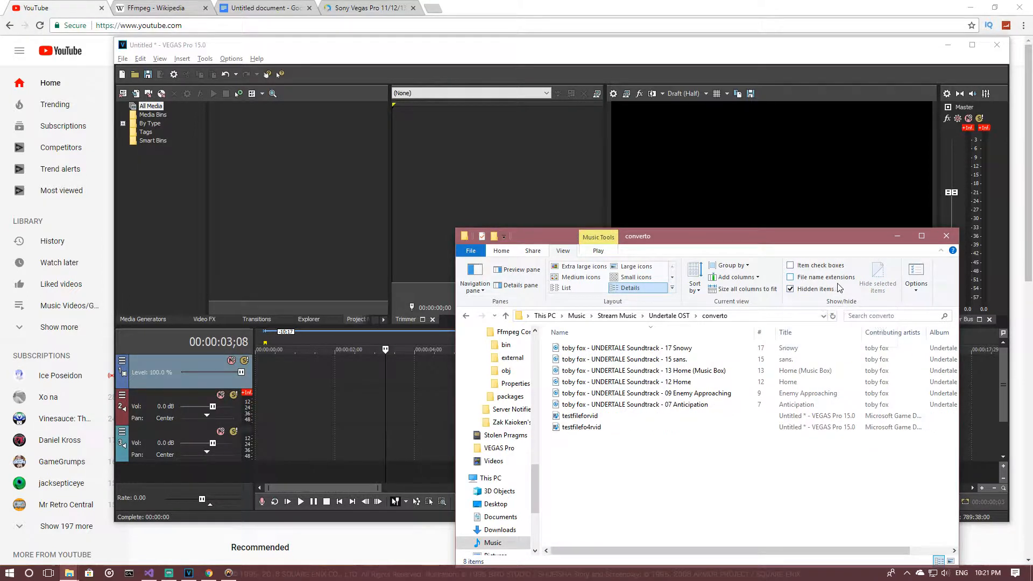
{"action": "left_click", "coordinate": [791, 278]}
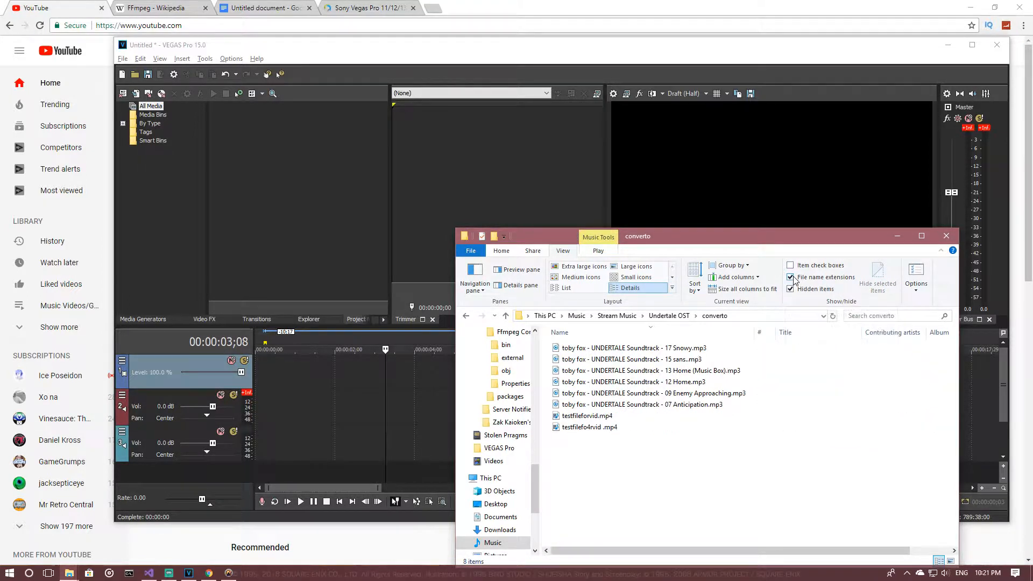
{"action": "left_click", "coordinate": [633, 347]}
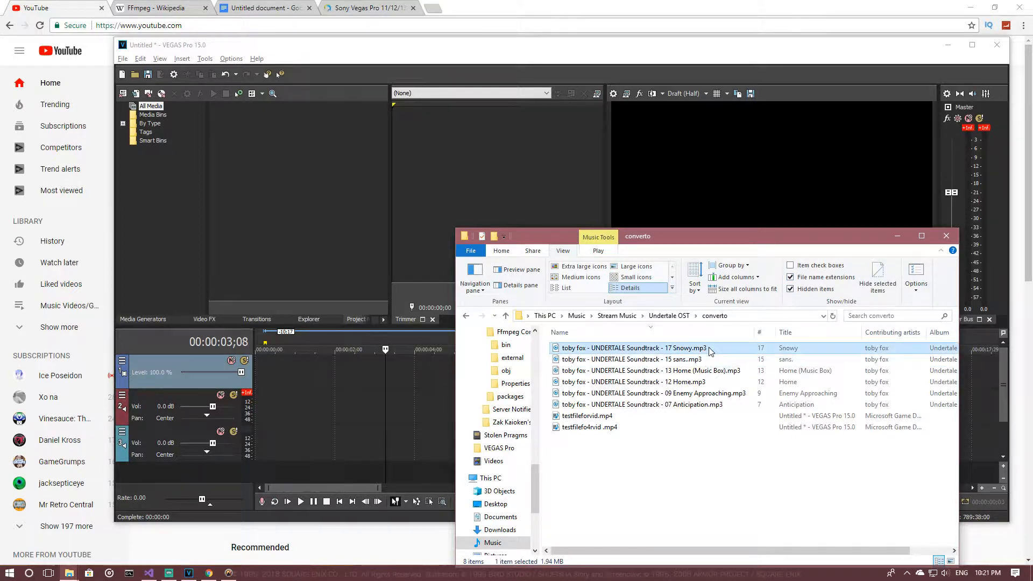
{"action": "left_click", "coordinate": [589, 428]}
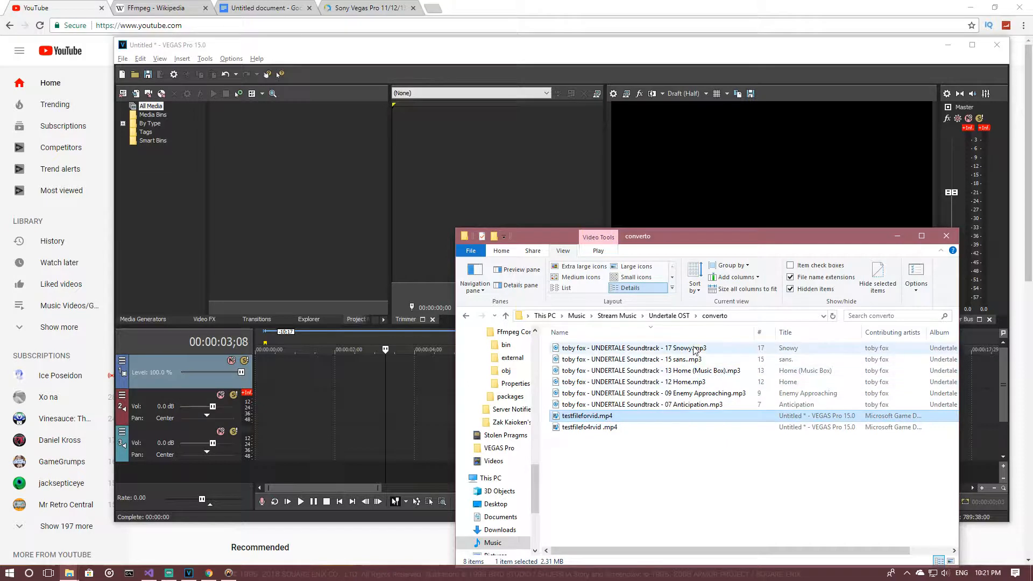
{"action": "left_click", "coordinate": [633, 348]}
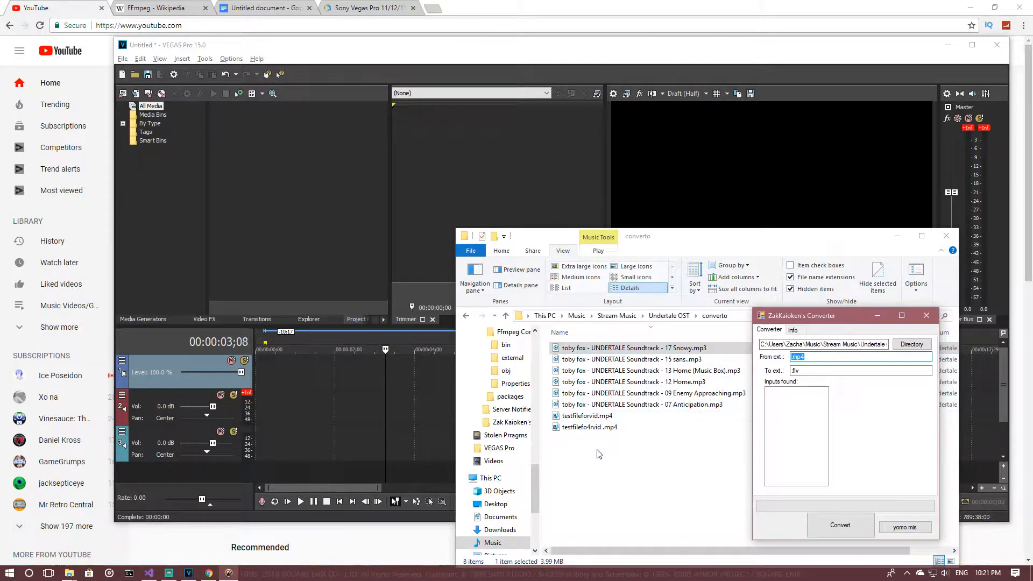
{"action": "mouse_move", "coordinate": [606, 477]}
{"action": "type", "text": ".mp3"}
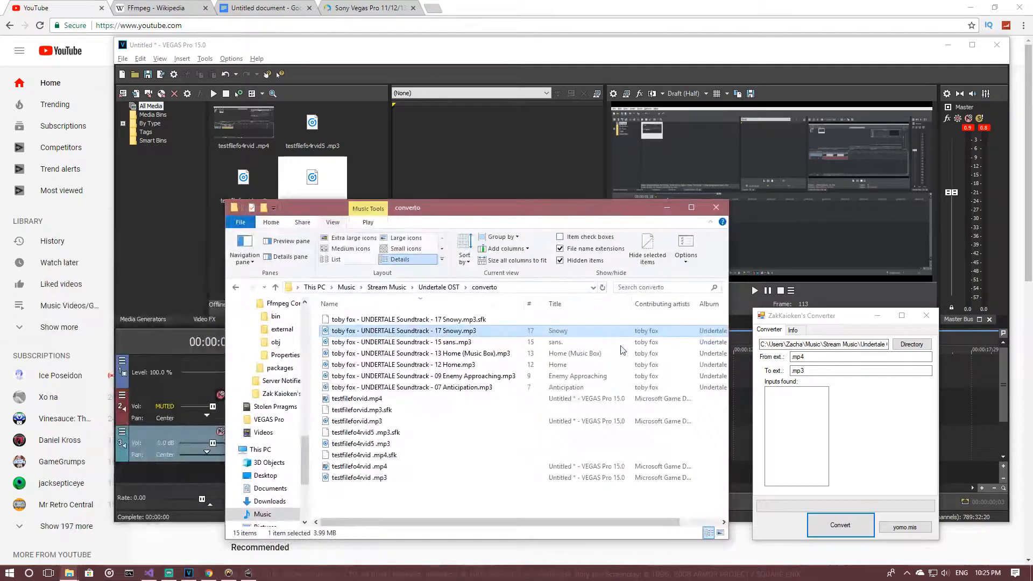
Convert .mp4 to .mp3, then set conversion from .mp3 to .wav
{"action": "left_click", "coordinate": [821, 357]}
{"action": "type", "text": "3"}
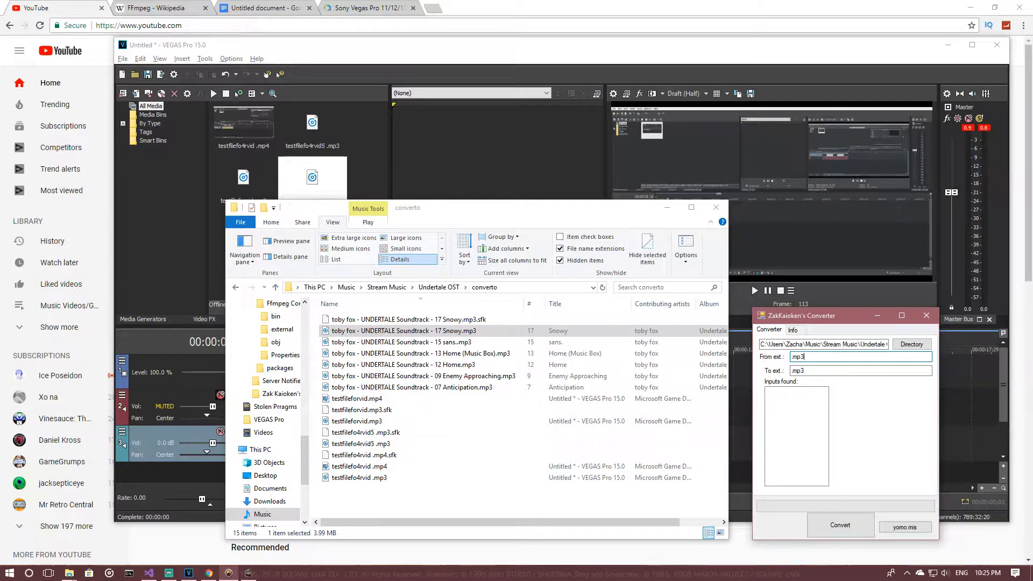
{"action": "left_click", "coordinate": [857, 371]}
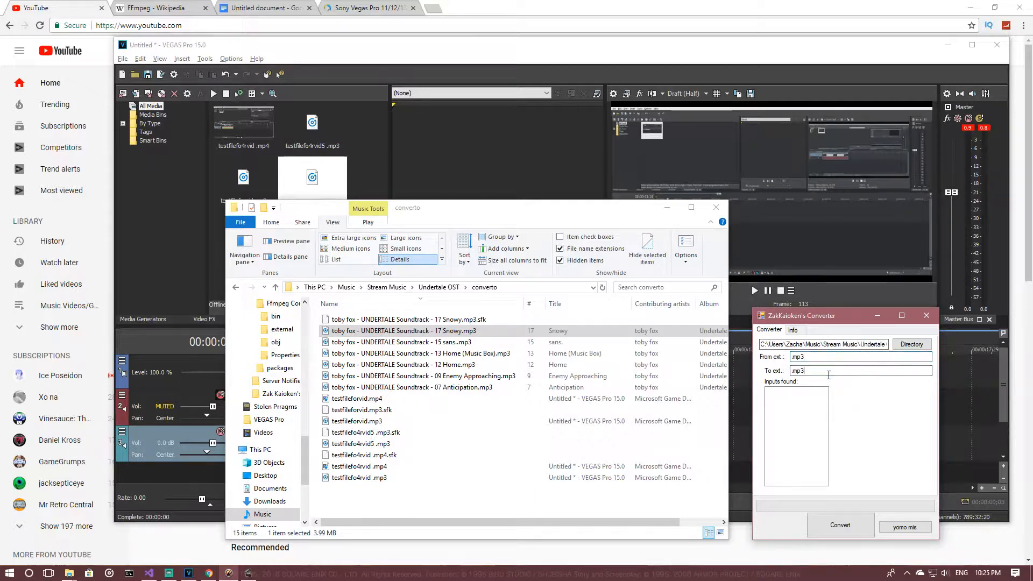
{"action": "key", "text": "backspace"}
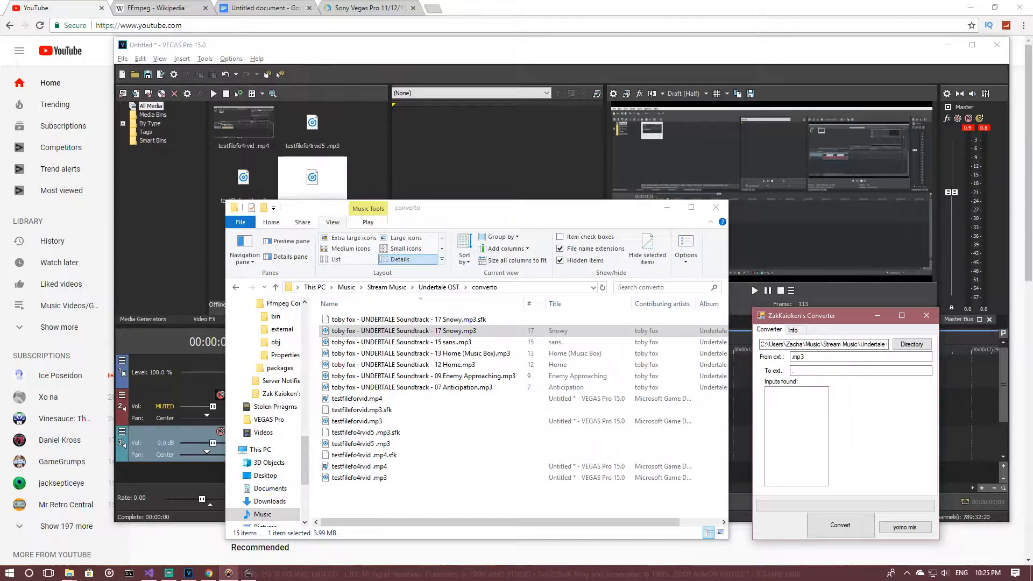
{"action": "type", "text": ".wav"}
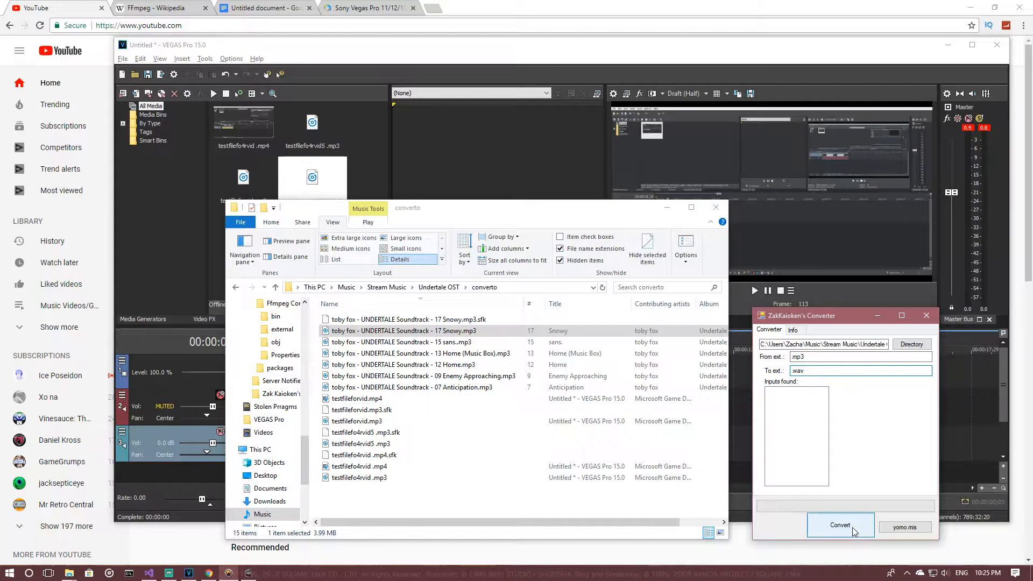
Convert the MP3s and check the new WAV copies in the converto folder
{"action": "left_click", "coordinate": [840, 525]}
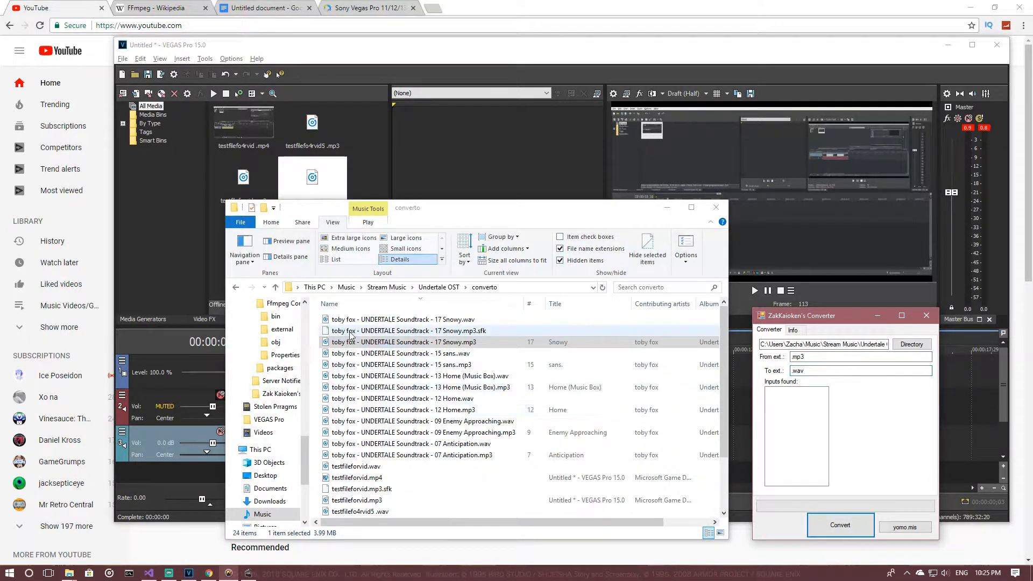
{"action": "left_click", "coordinate": [402, 319]}
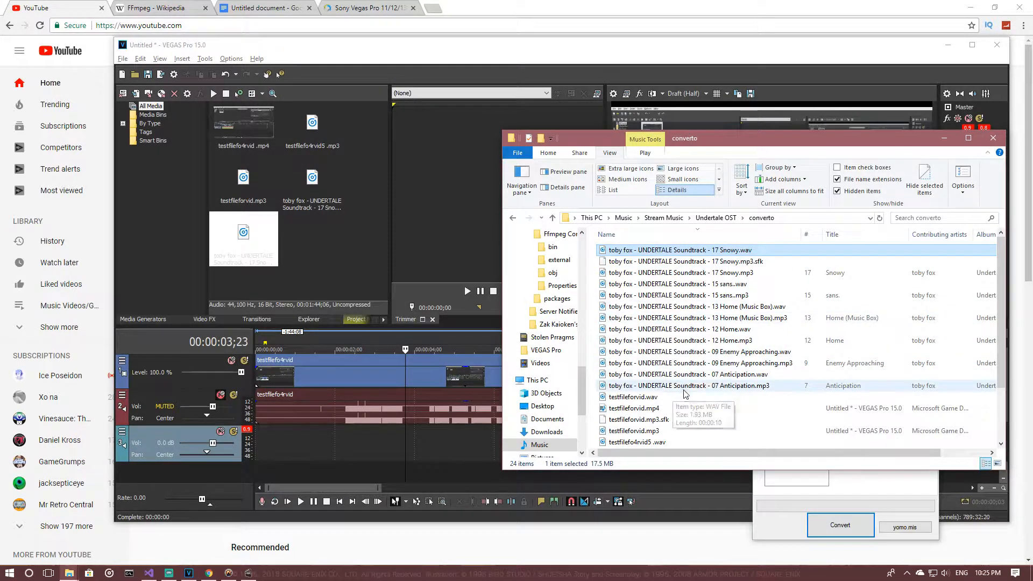
{"action": "scroll", "scroll_direction": "down", "scroll_amount": 3}
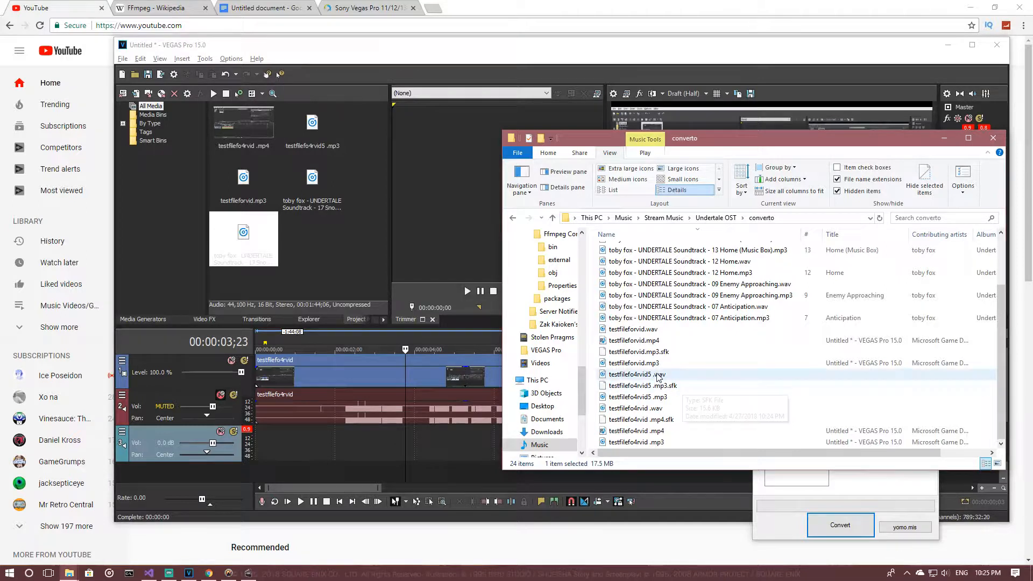
{"action": "mouse_move", "coordinate": [636, 375]}
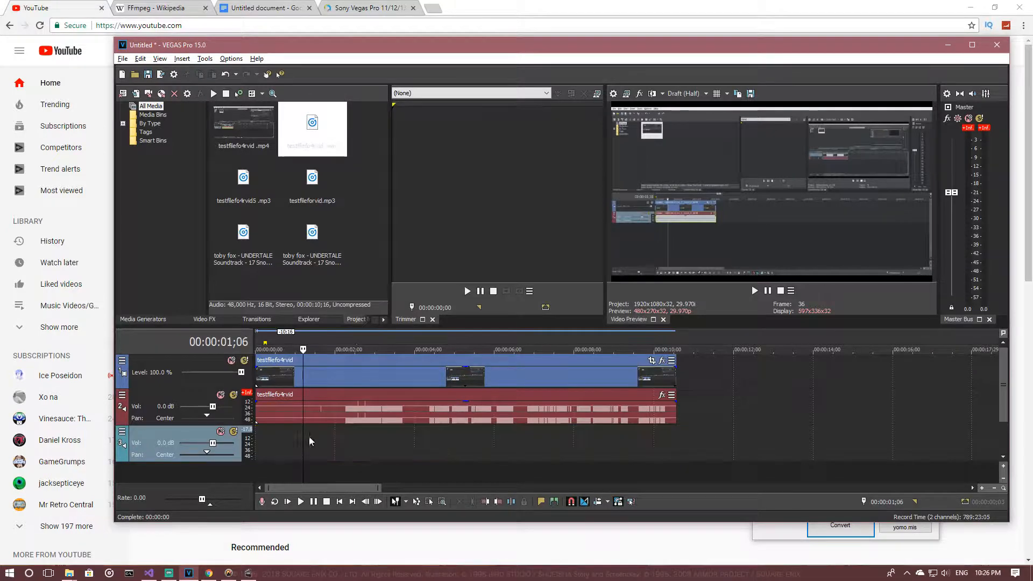
Drag the converted Snowy WAV clip from Project Media onto the VEGAS Pro timeline
{"action": "left_click", "coordinate": [221, 395]}
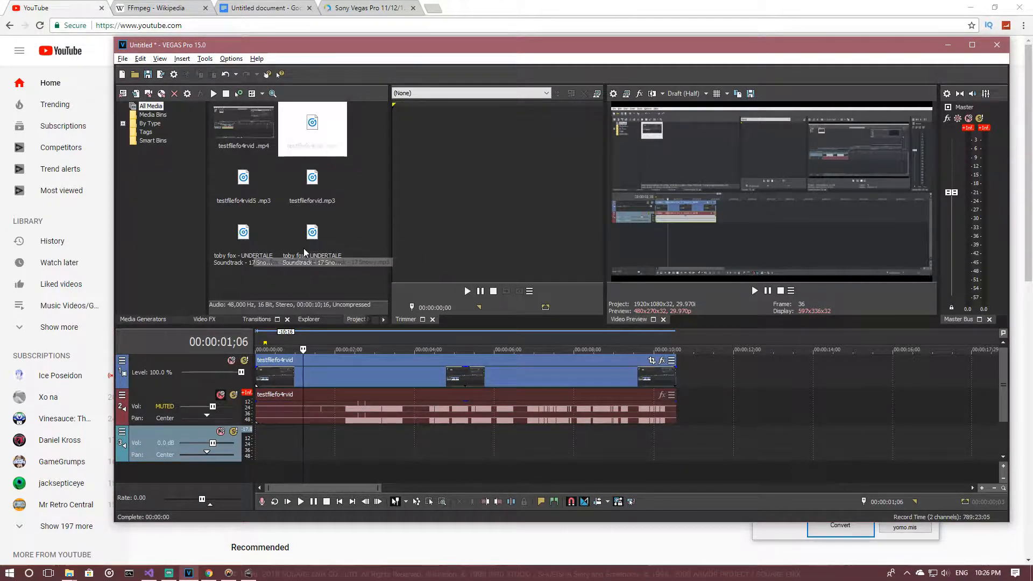
{"action": "left_click_drag", "start_coordinate": [312, 236], "coordinate": [461, 444]}
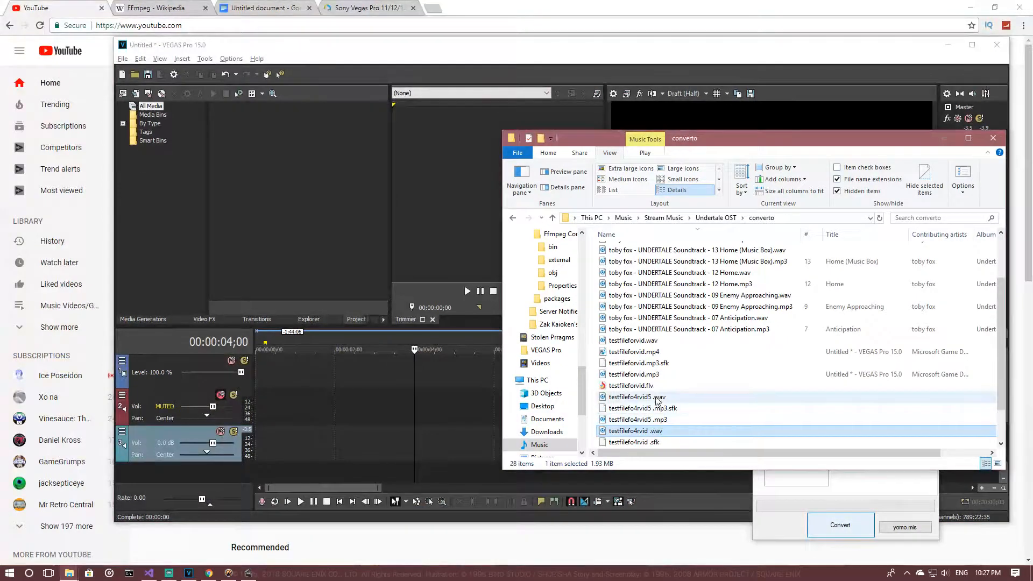
Attempt to load testfileforvid.flv into VEGAS Pro and dismiss the could-not-open error
{"action": "left_click", "coordinate": [631, 385]}
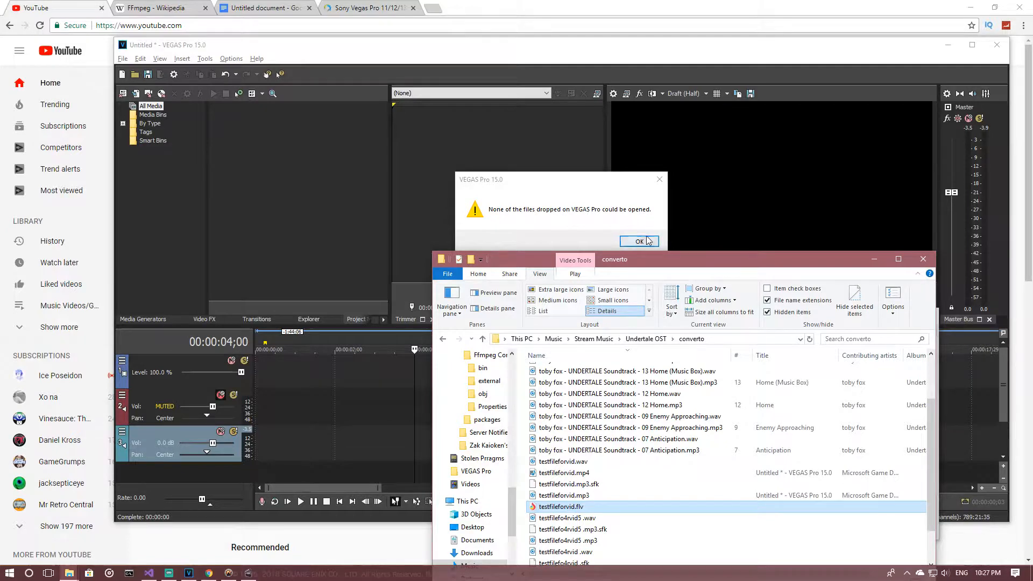
{"action": "left_click", "coordinate": [638, 240]}
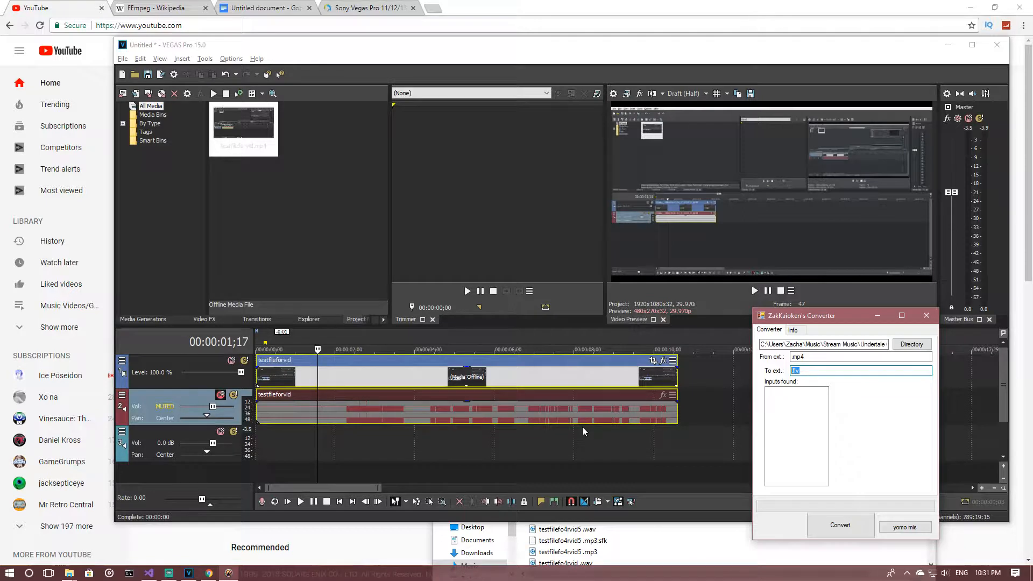
{"action": "mouse_move", "coordinate": [587, 439]}
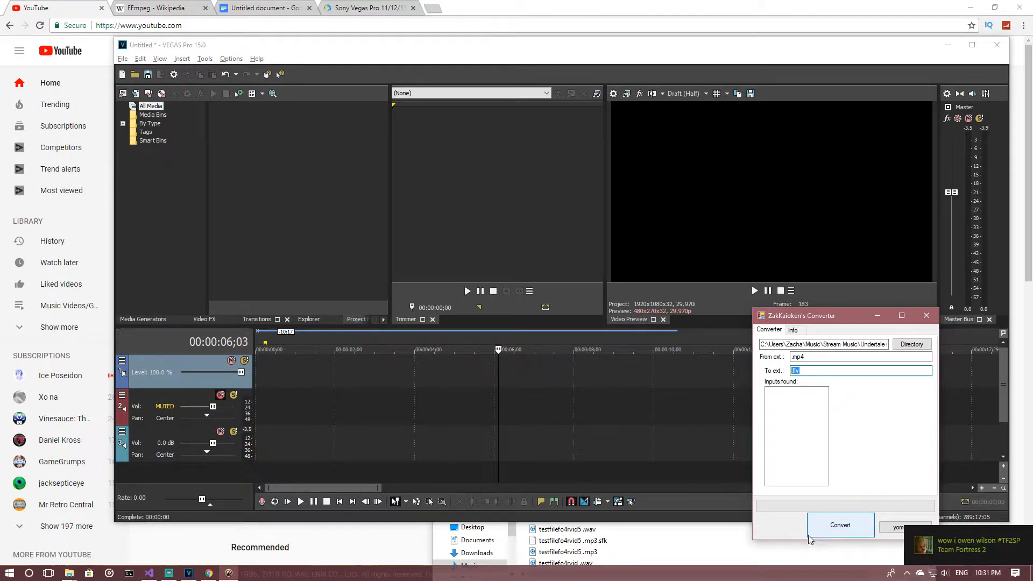
{"action": "mouse_move", "coordinate": [801, 573]}
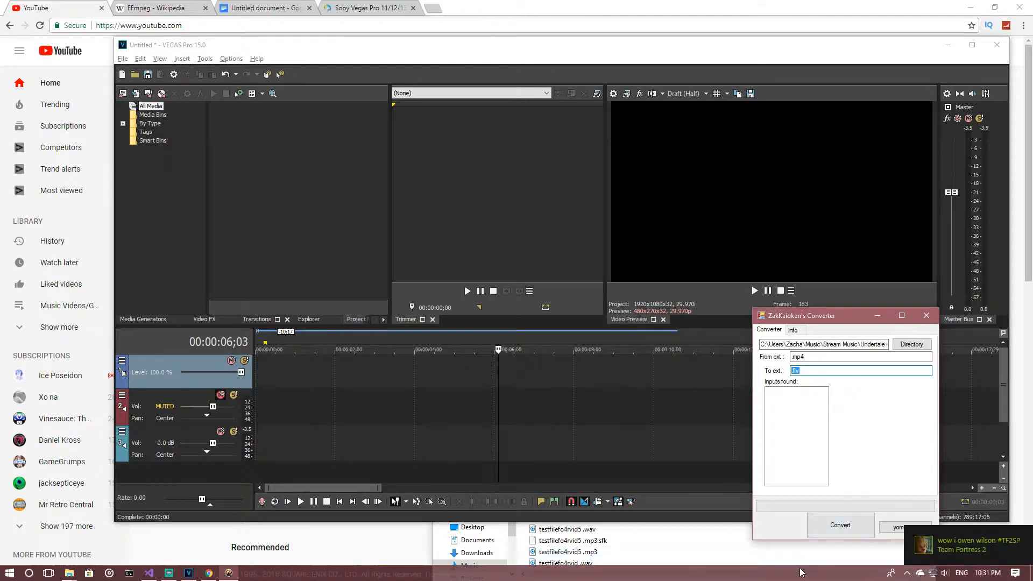